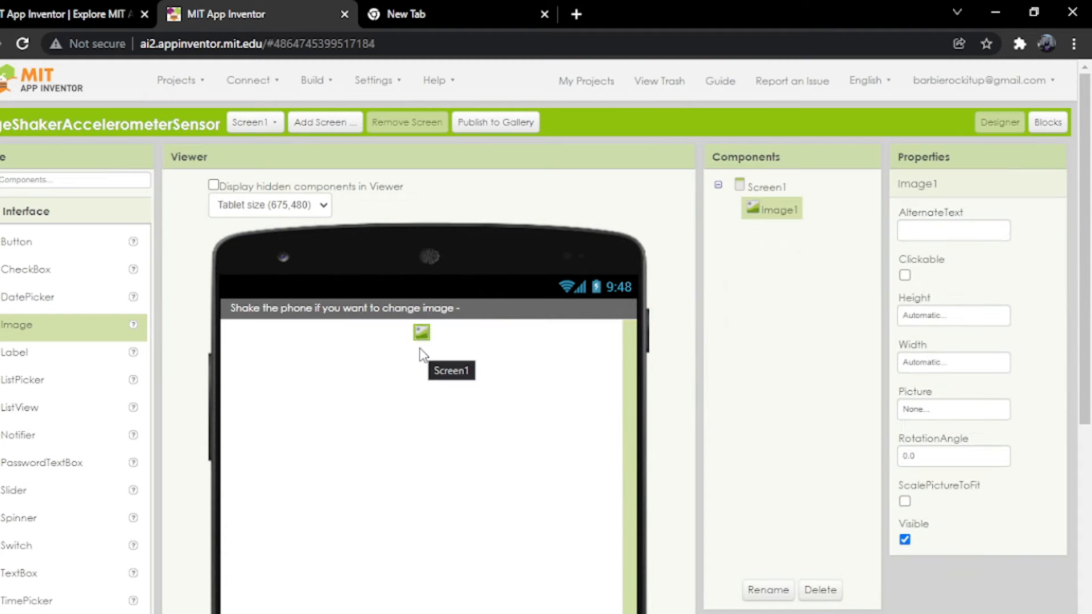
pyautogui.moveTo(654, 435)
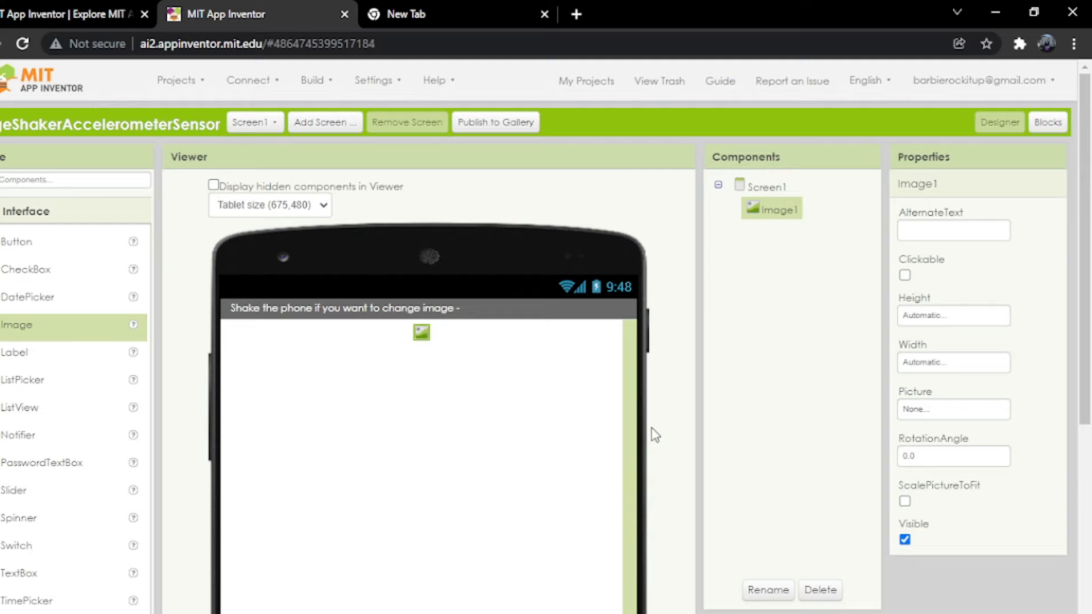
# Set Image1's Height and Width to Fill parent in the Properties panel
pyautogui.click(952, 316)
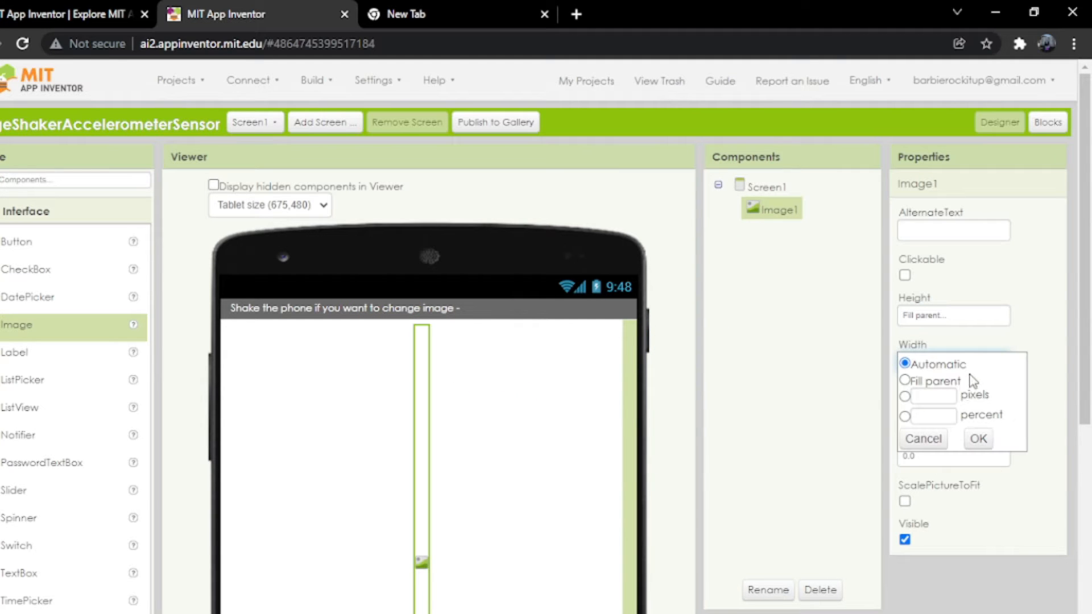
pyautogui.scroll(-3)
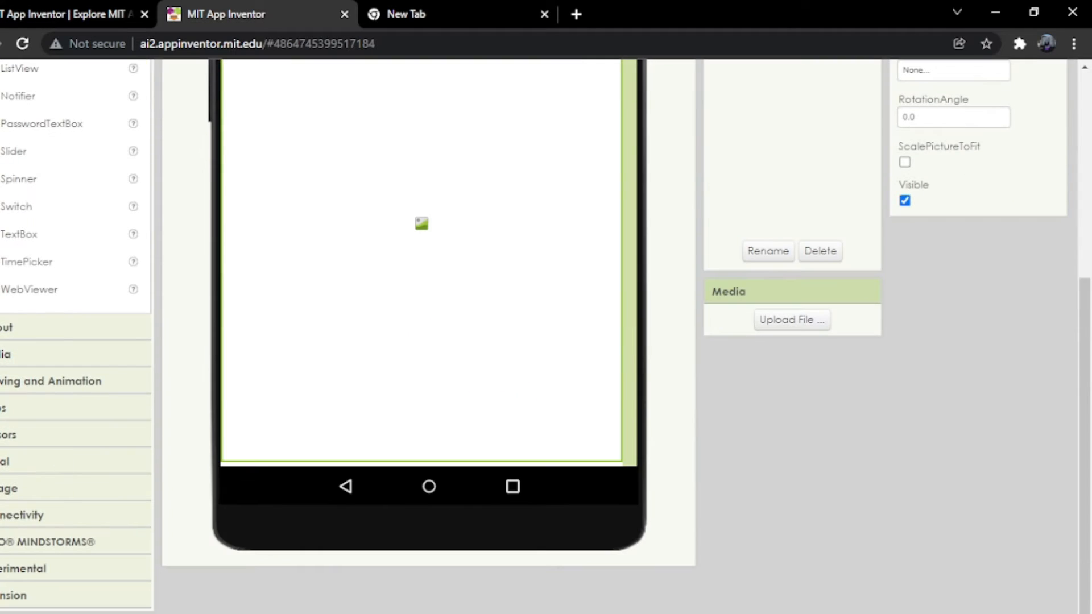
# Add an AccelerometerSensor from the Sensors palette to Screen1
pyautogui.scroll(3)
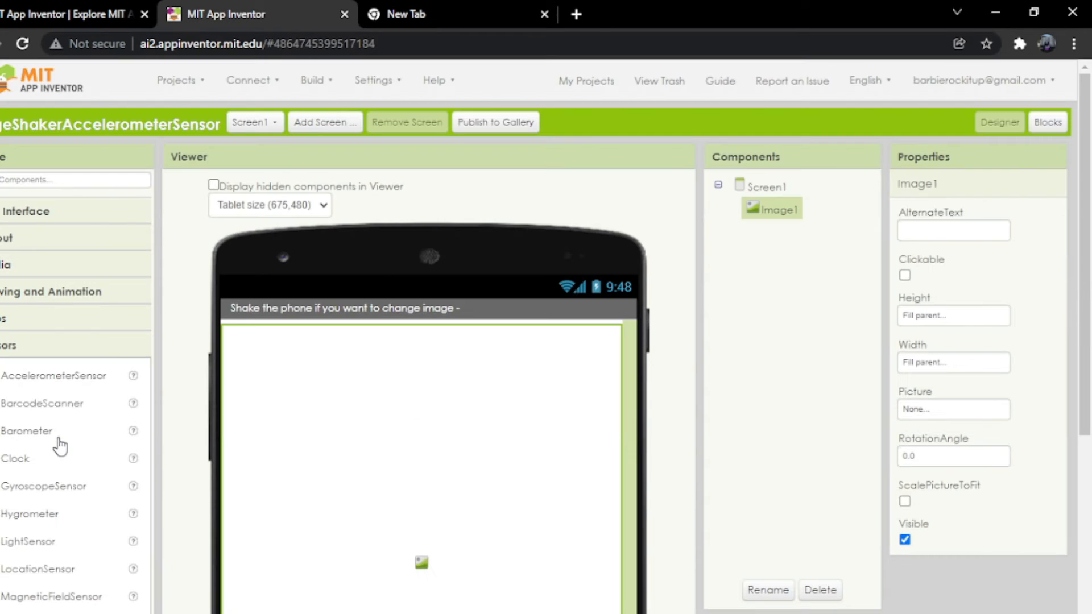
pyautogui.moveTo(119, 376)
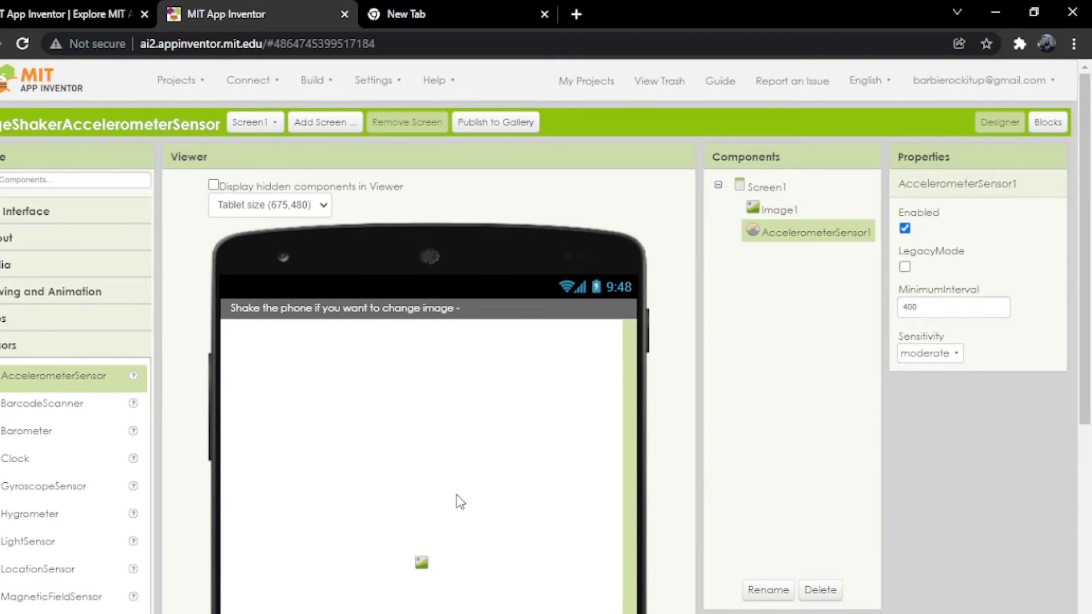
pyautogui.scroll(-3)
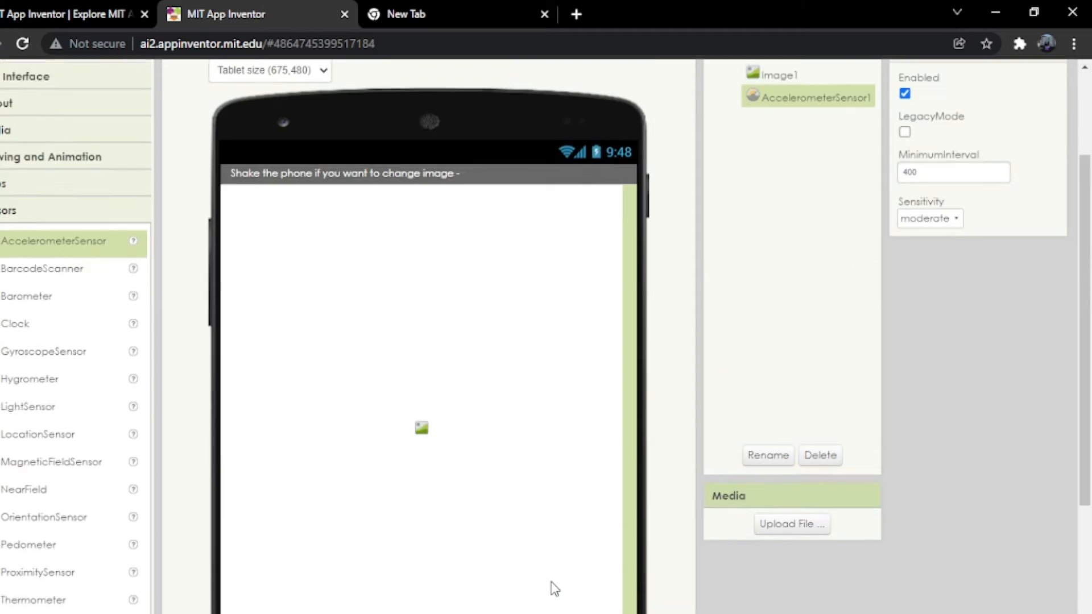
# In Blocks, make AccelerometerSensor1.Shaking set Image1.Picture to a make a list block
pyautogui.click(1047, 122)
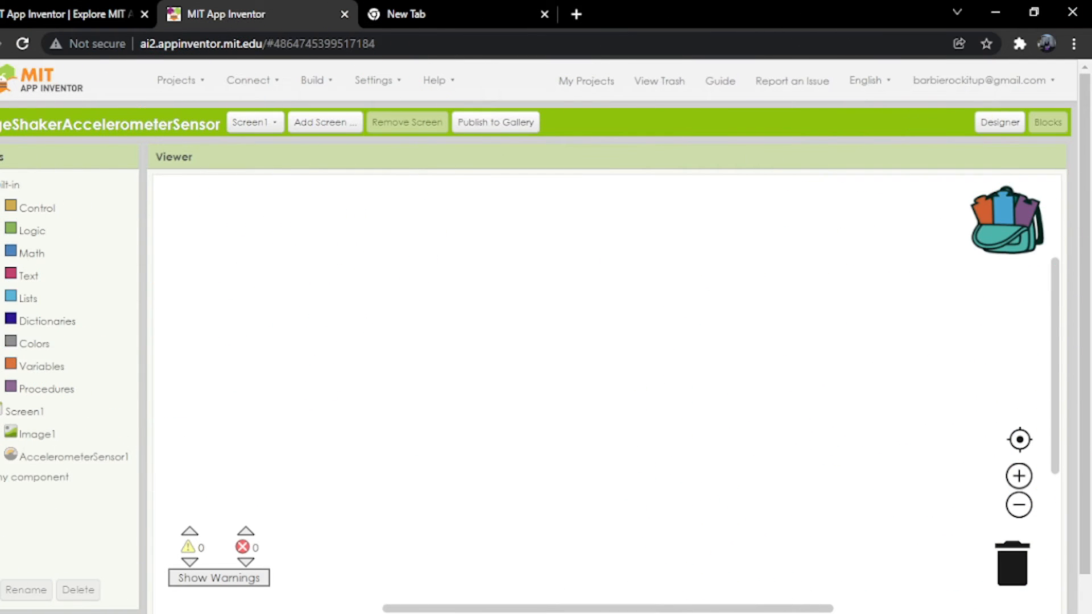
pyautogui.moveTo(220, 484)
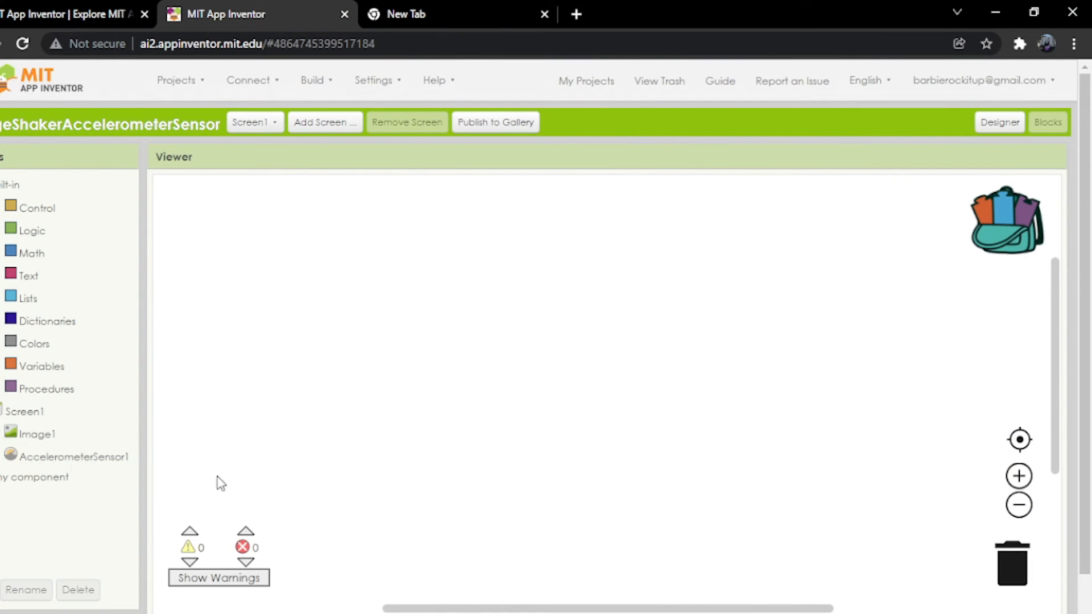
pyautogui.click(66, 456)
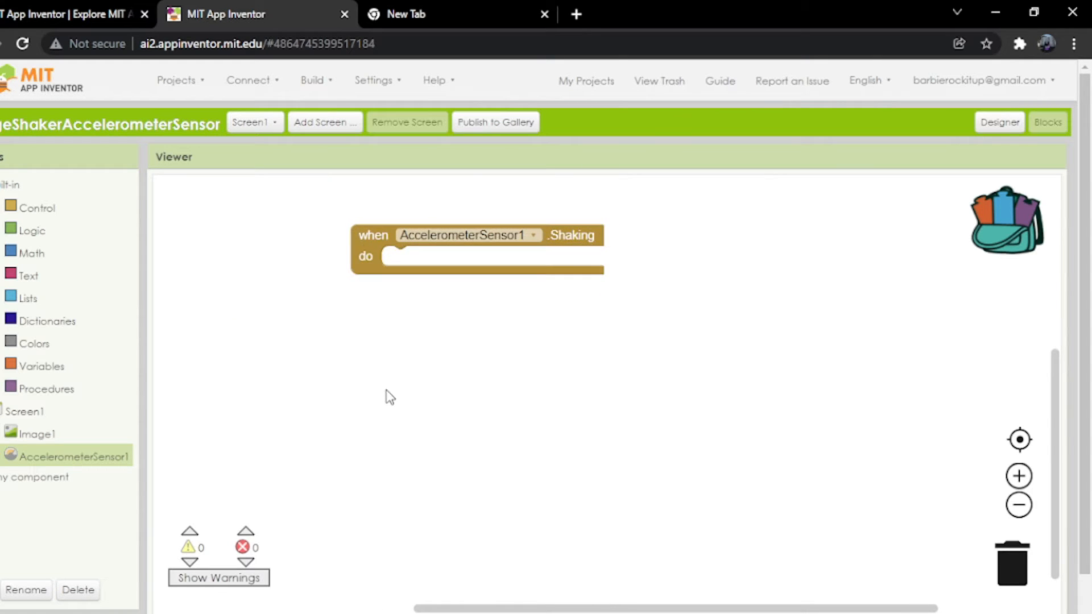
pyautogui.click(40, 434)
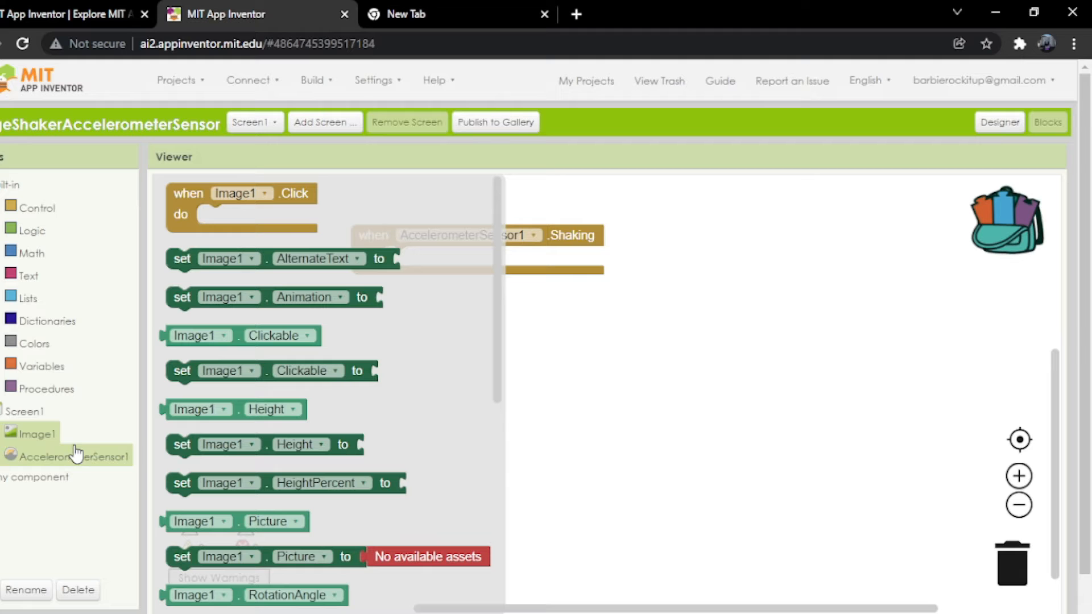
pyautogui.scroll(-3)
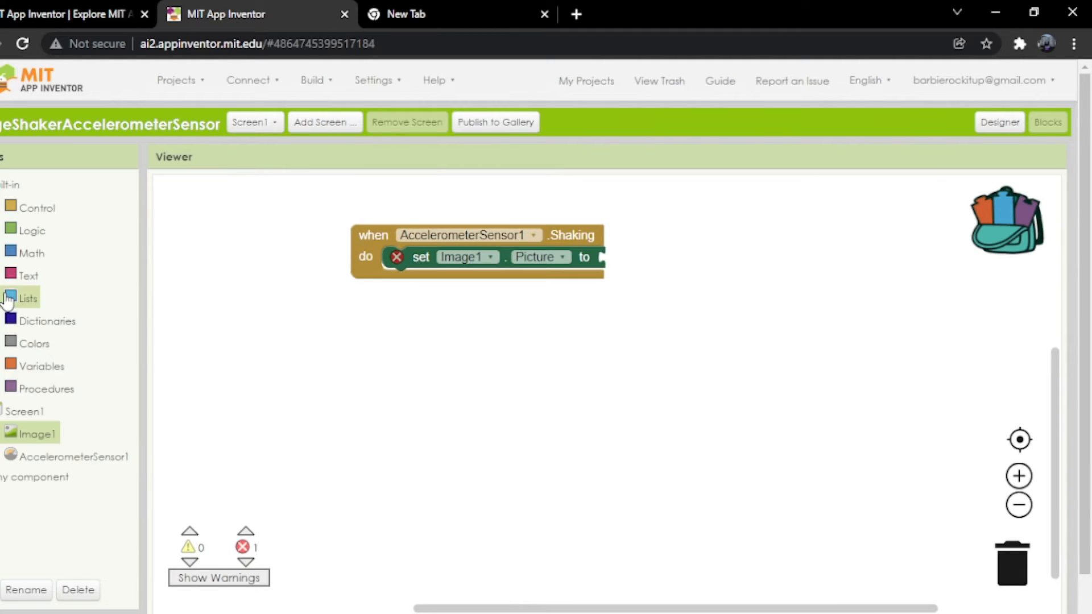
pyautogui.click(28, 298)
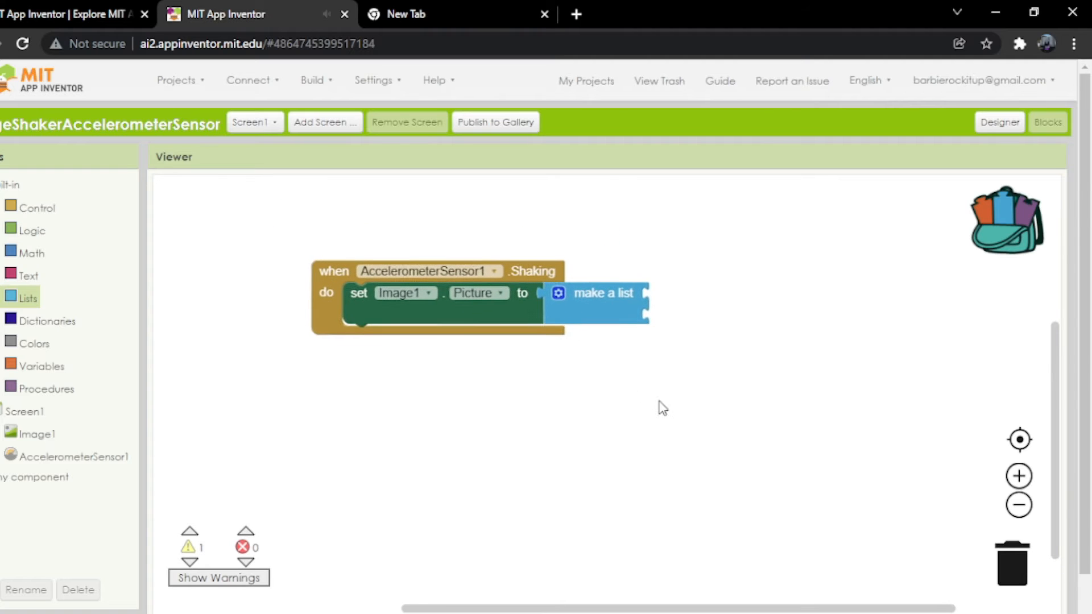
# Back in the Designer, start a media upload from the Media panel's Upload File
pyautogui.click(998, 122)
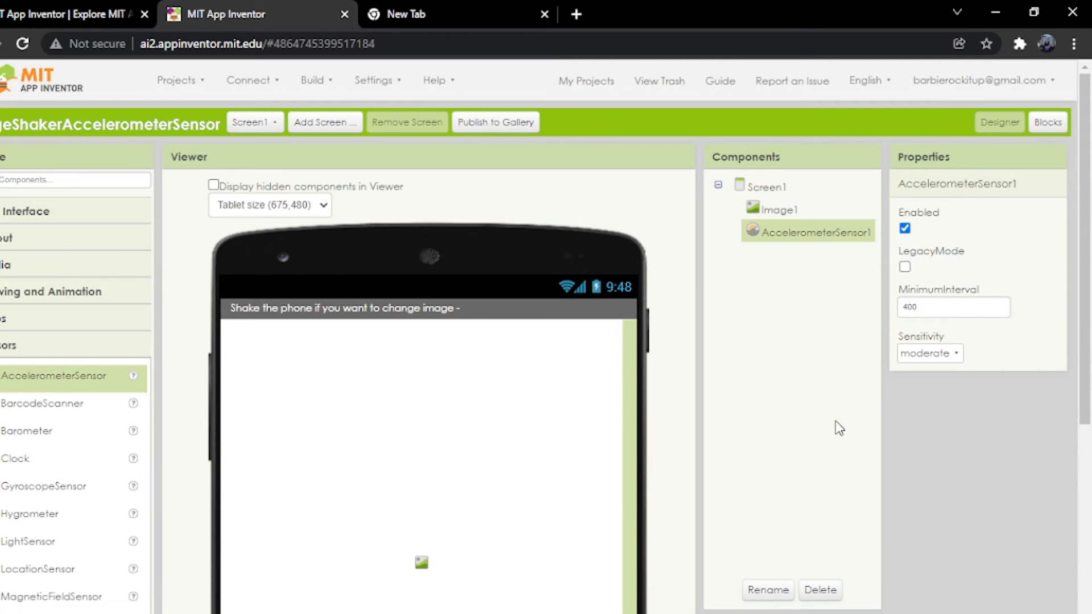
pyautogui.scroll(-3)
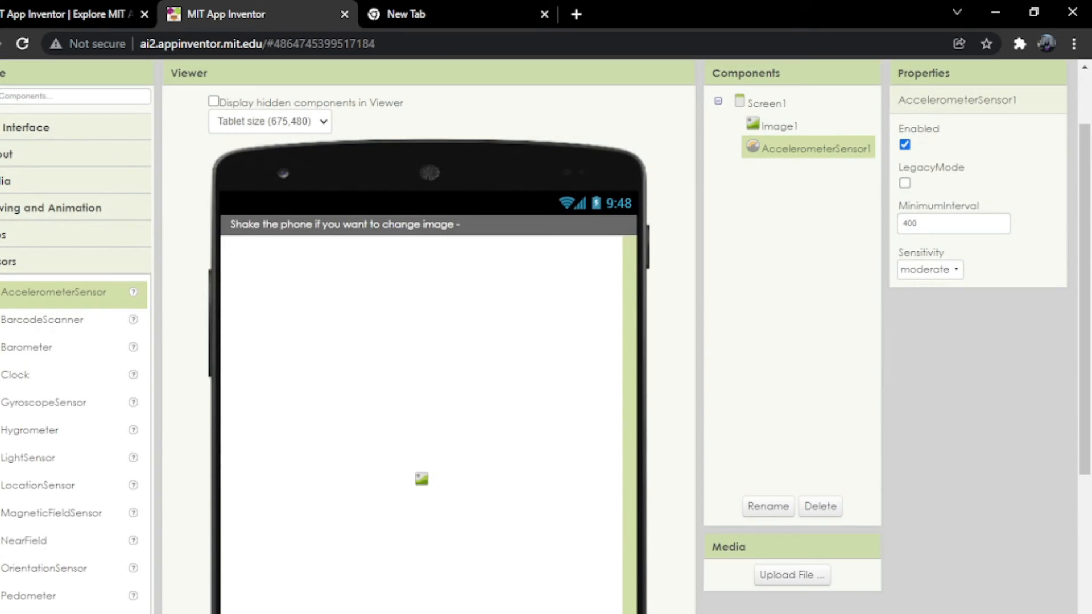
pyautogui.scroll(-3)
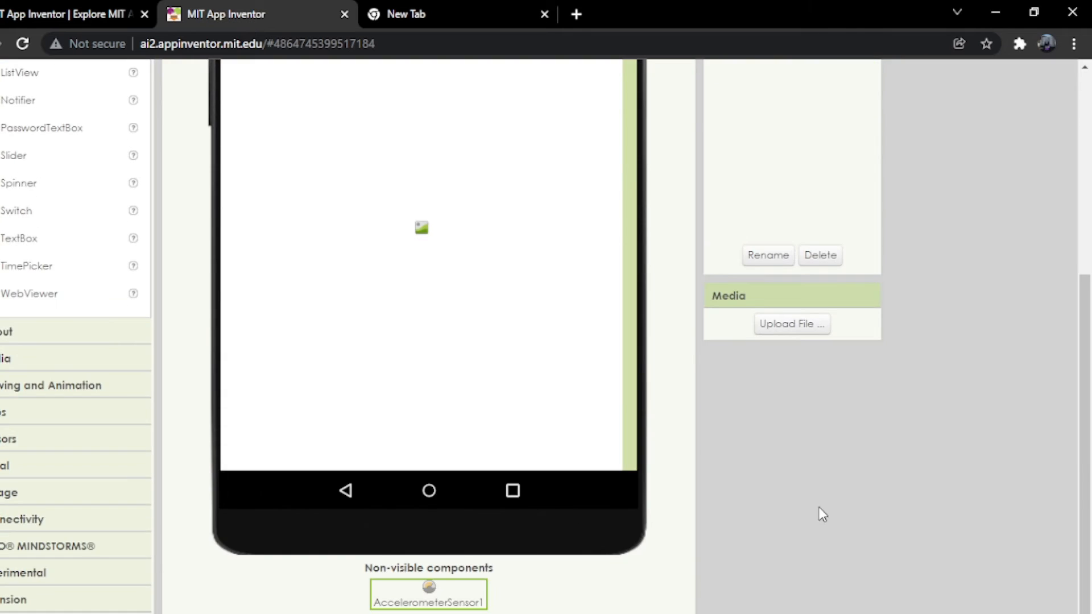
pyautogui.scroll(3)
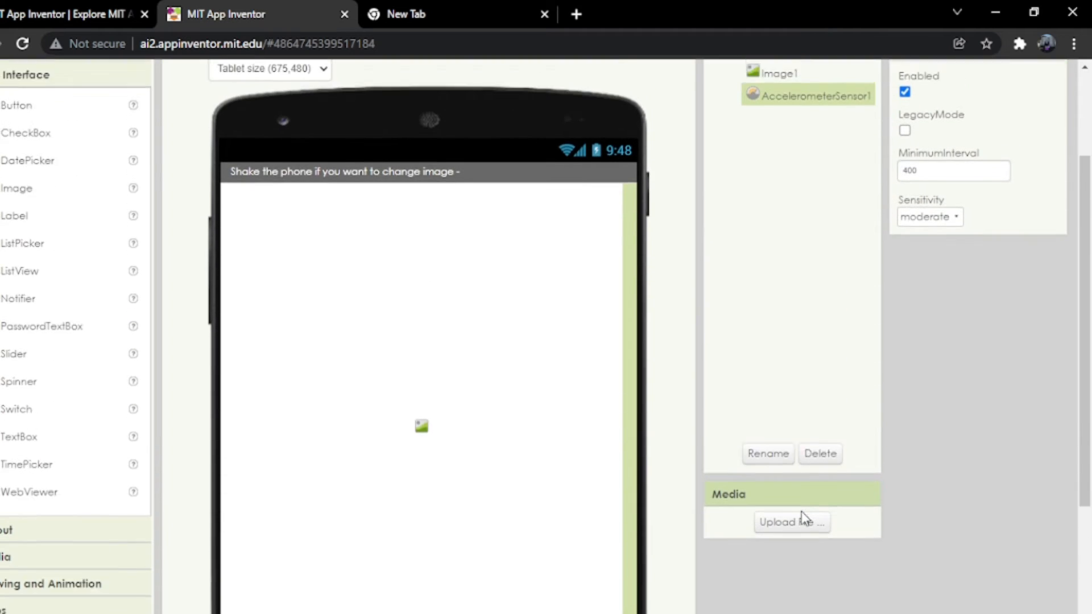
pyautogui.click(792, 521)
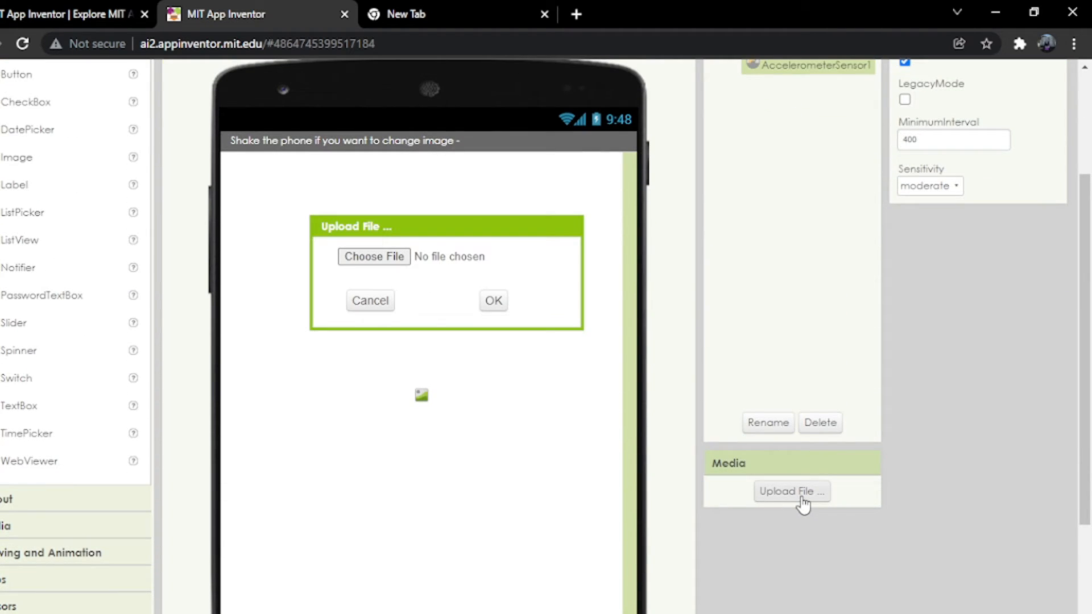
# Upload background images 1.jpg to 6.jpg, including 3.jfif, from the Backround folder
pyautogui.click(373, 256)
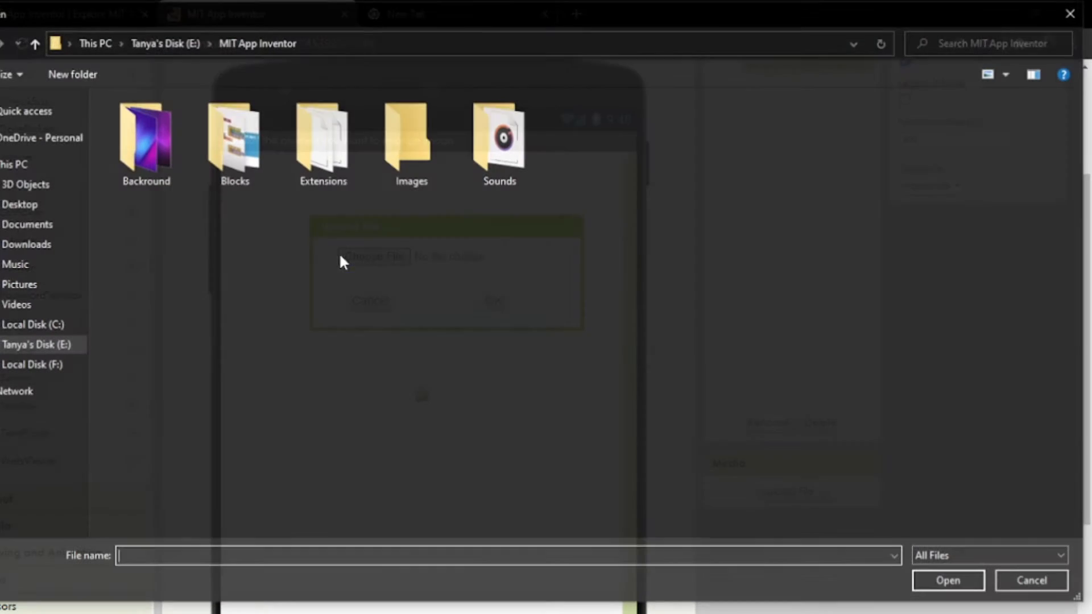
pyautogui.doubleClick(145, 136)
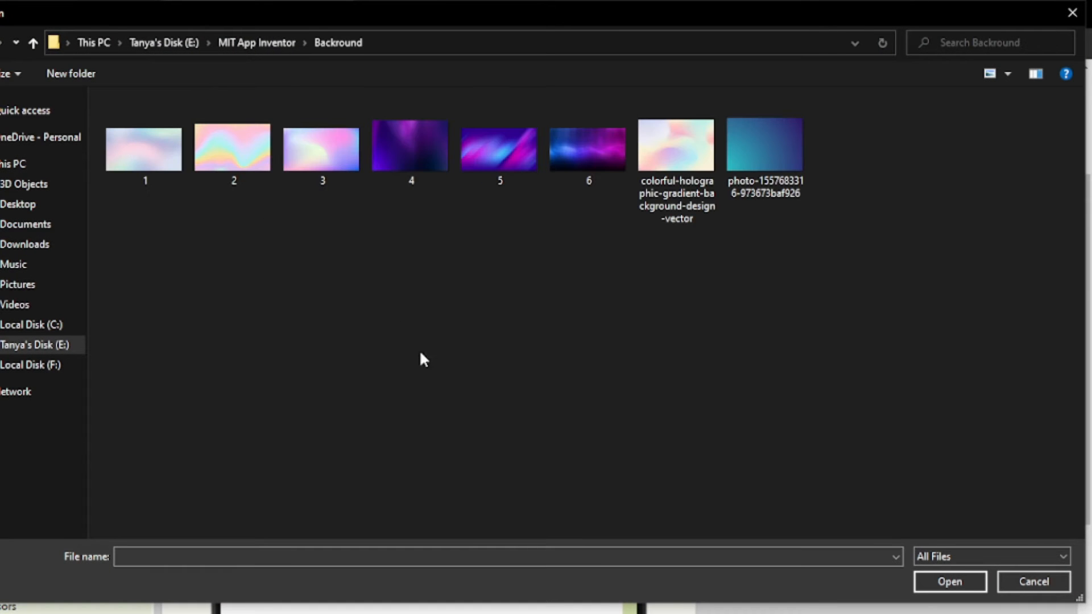
pyautogui.moveTo(465, 383)
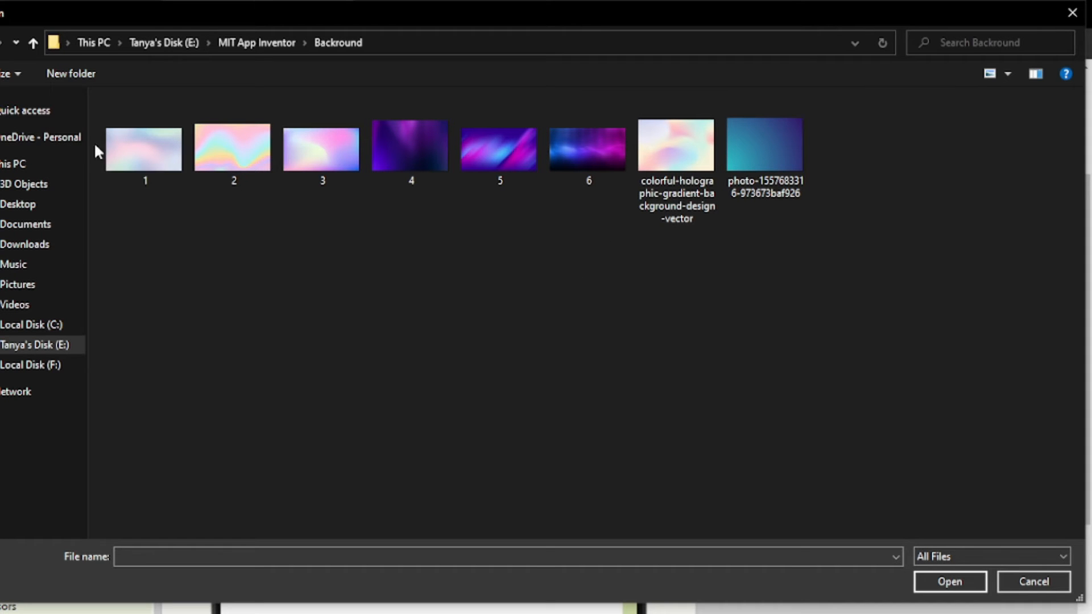
pyautogui.click(144, 148)
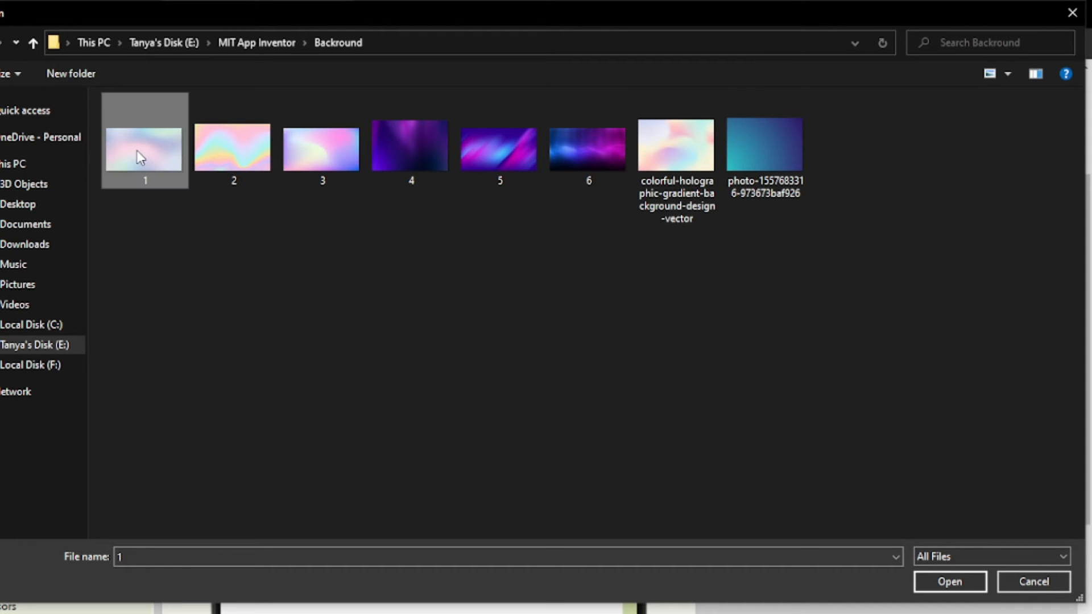
pyautogui.click(232, 146)
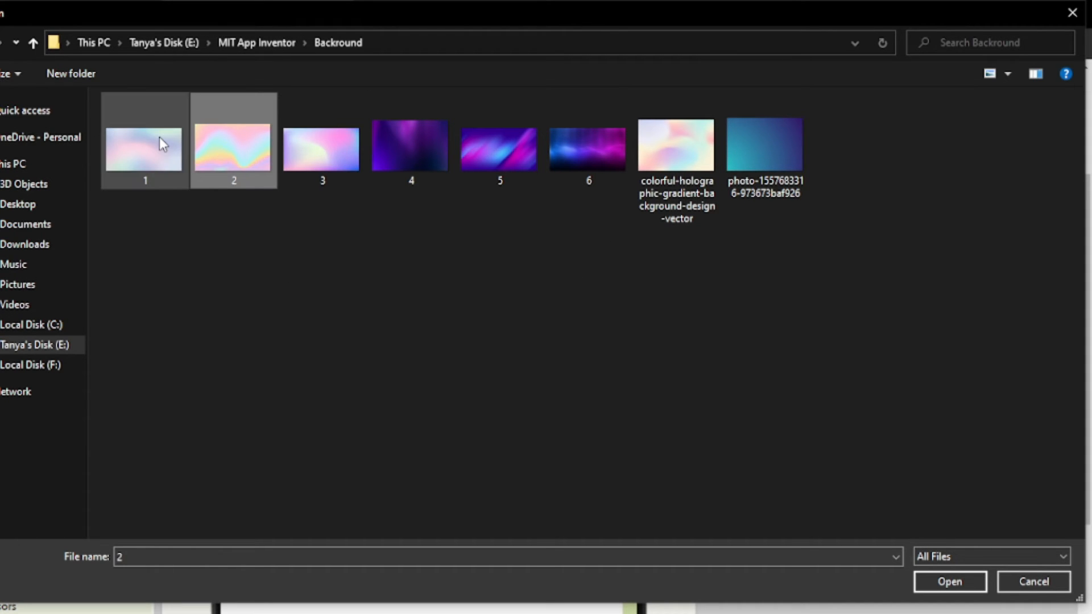
pyautogui.click(948, 581)
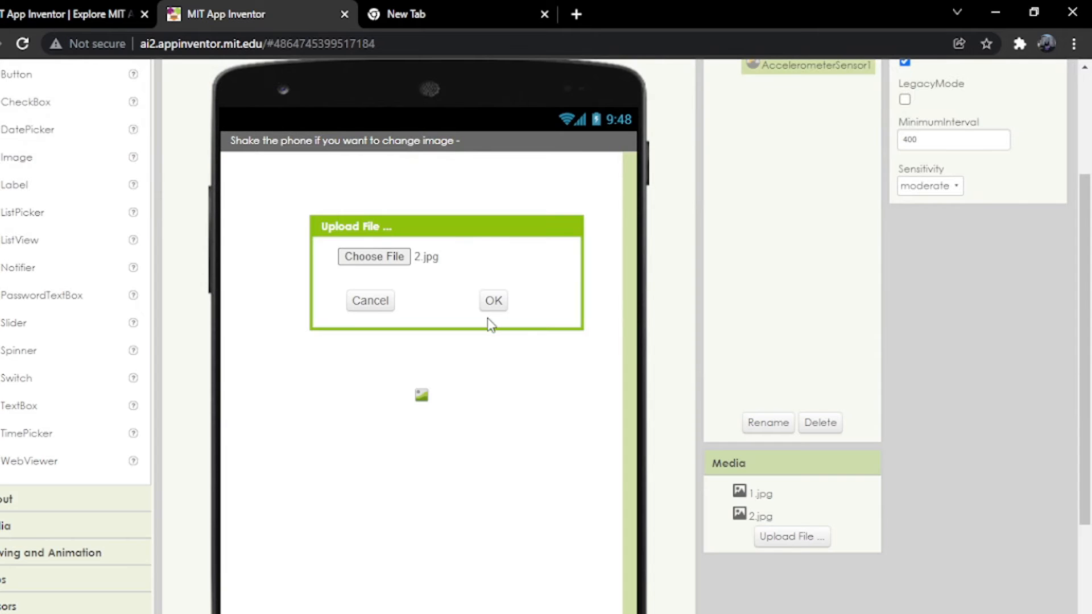
pyautogui.click(492, 300)
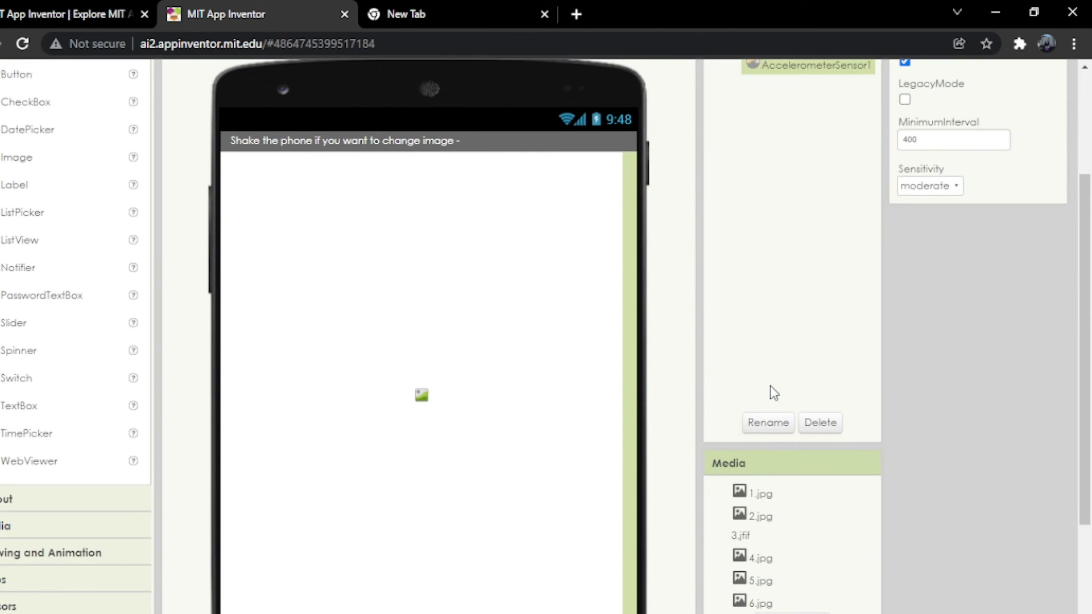
# Feed Image1.Picture a pick a random item block, with an empty text block in make a list
pyautogui.scroll(3)
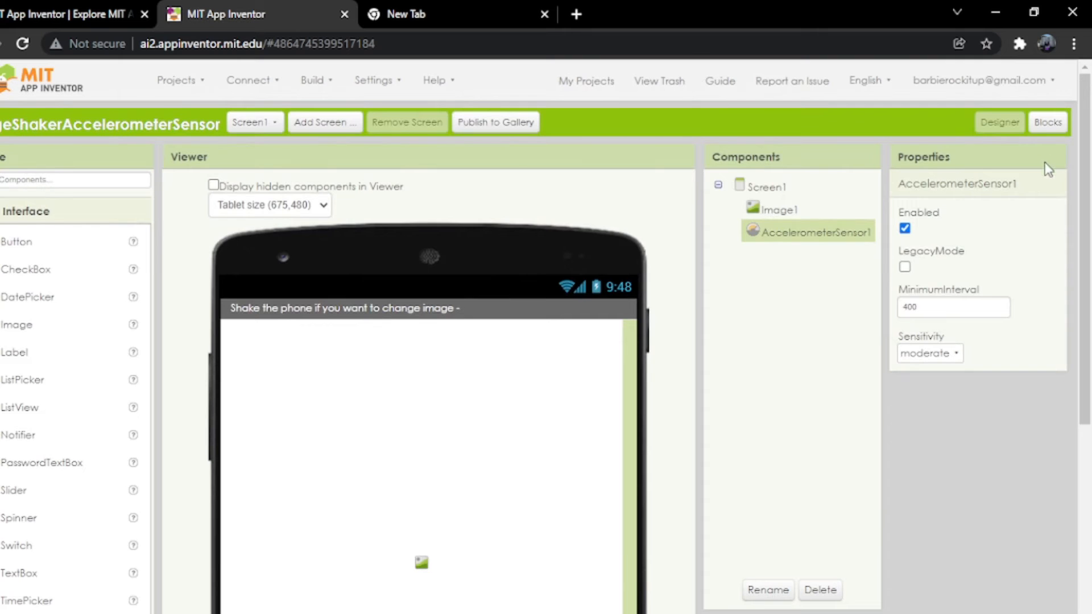
pyautogui.click(1046, 122)
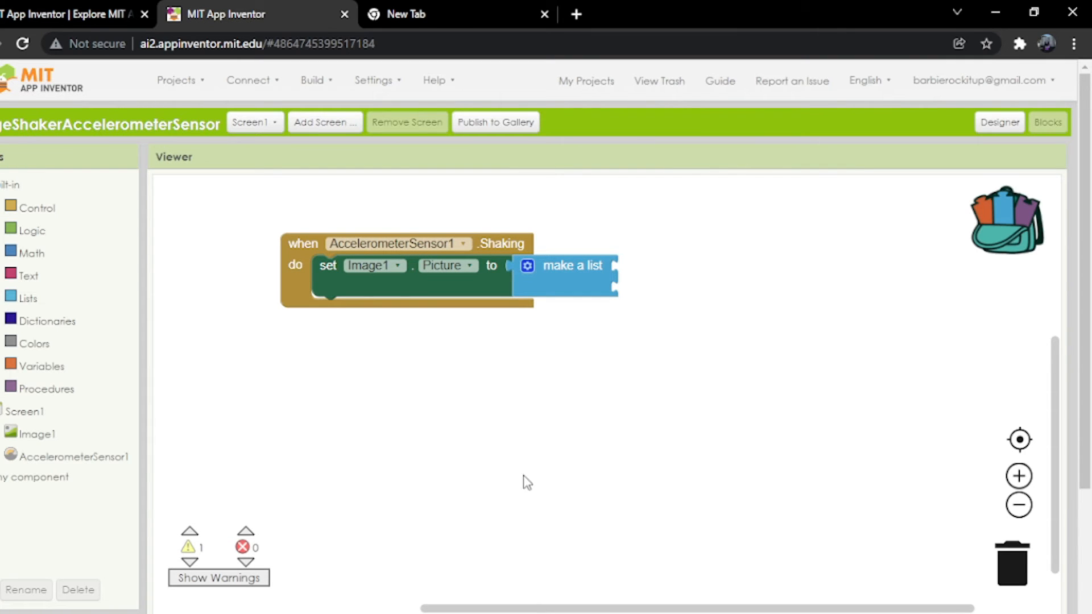
pyautogui.moveTo(26, 298)
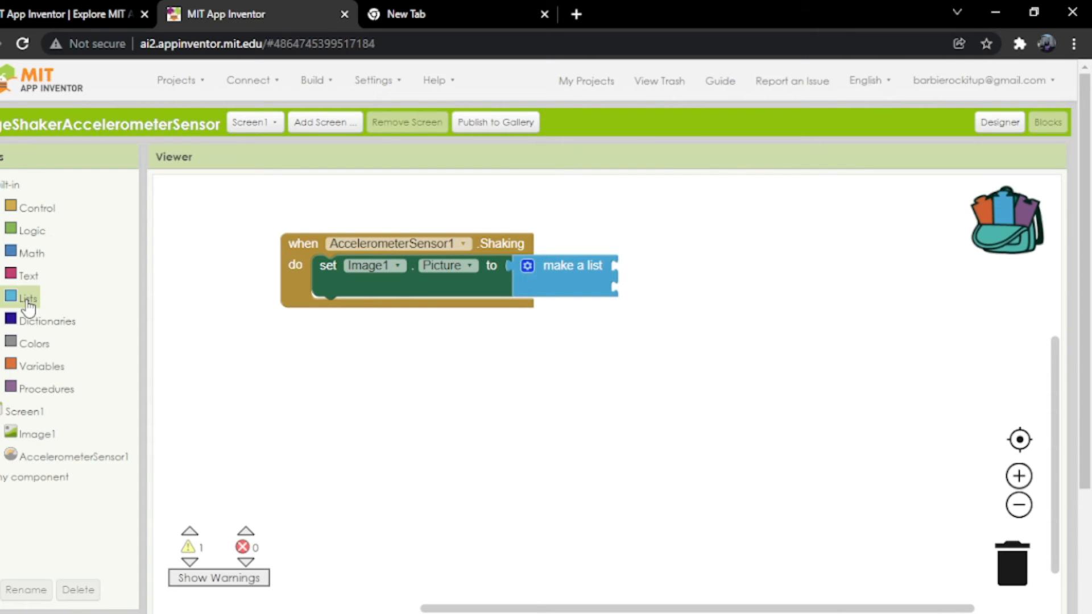
pyautogui.click(27, 298)
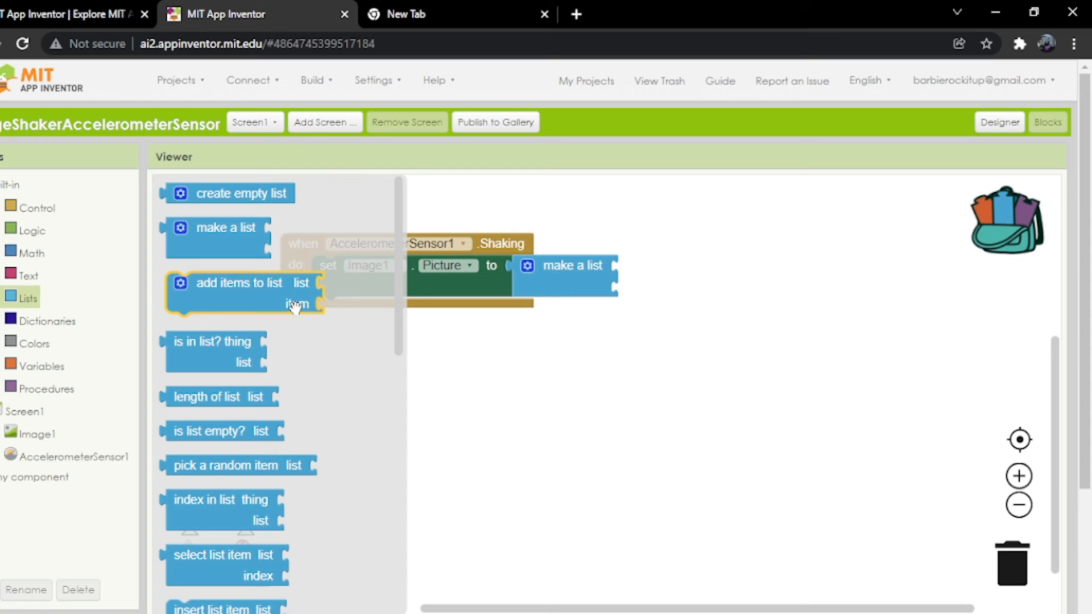
pyautogui.moveTo(285, 456)
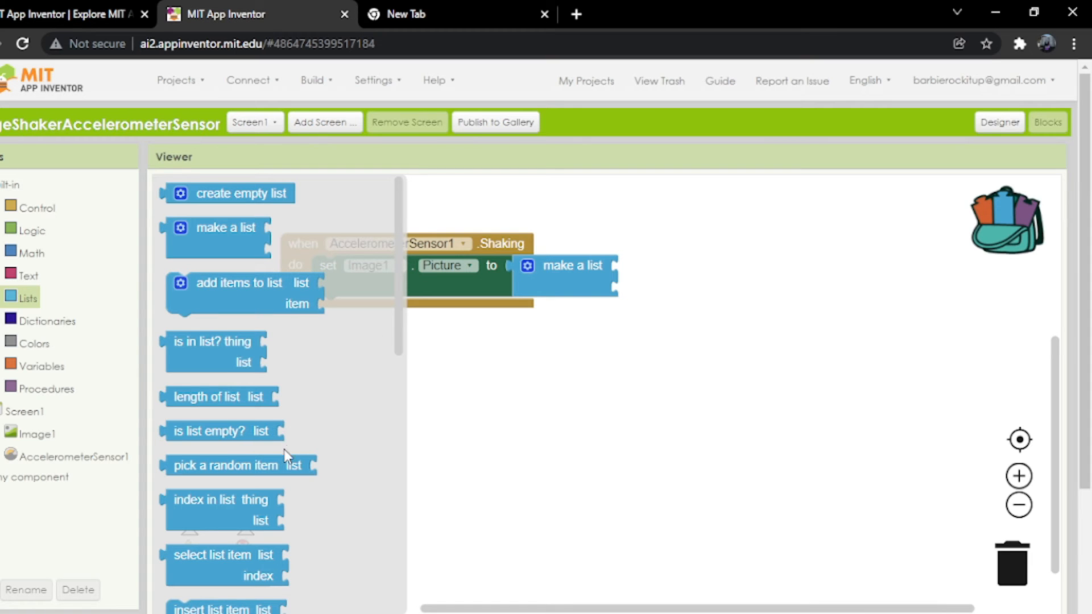
pyautogui.scroll(-3)
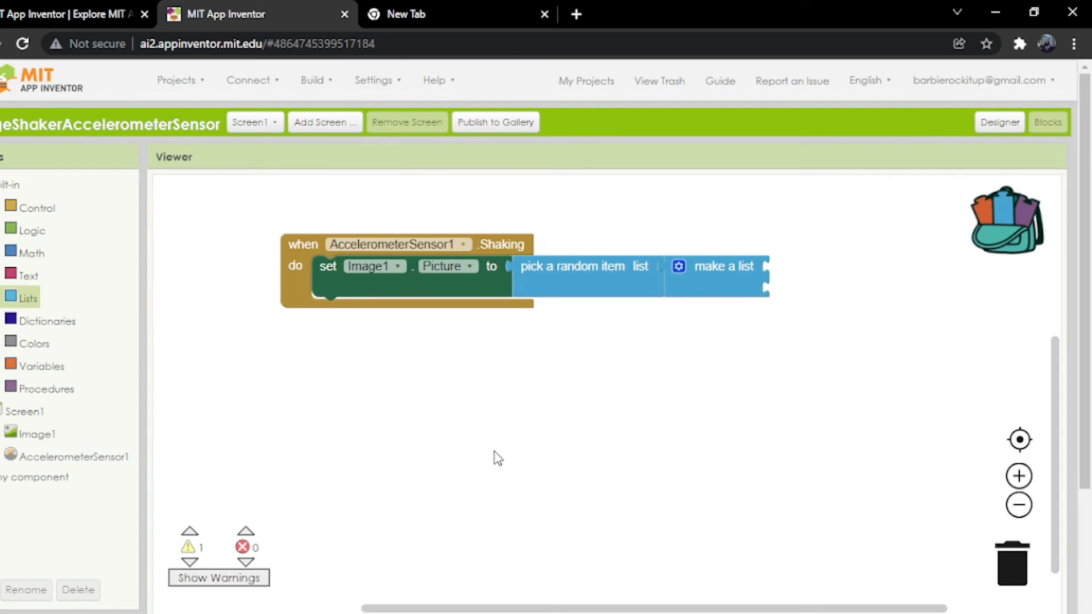
pyautogui.click(29, 274)
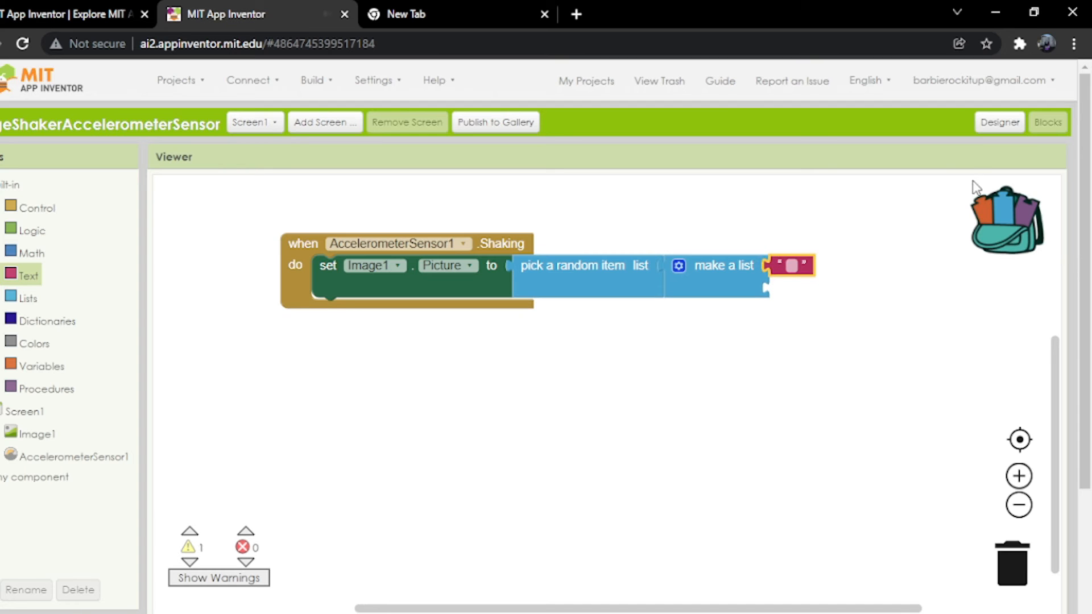
# Add more item slots to the make a list block through its gear mutator
pyautogui.click(998, 122)
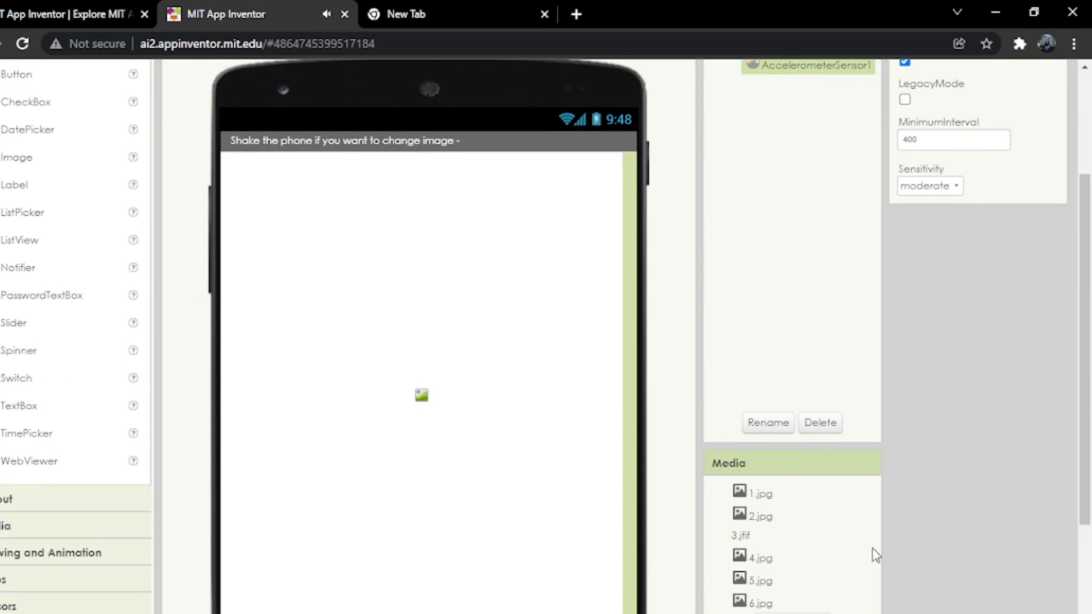
pyautogui.click(1048, 122)
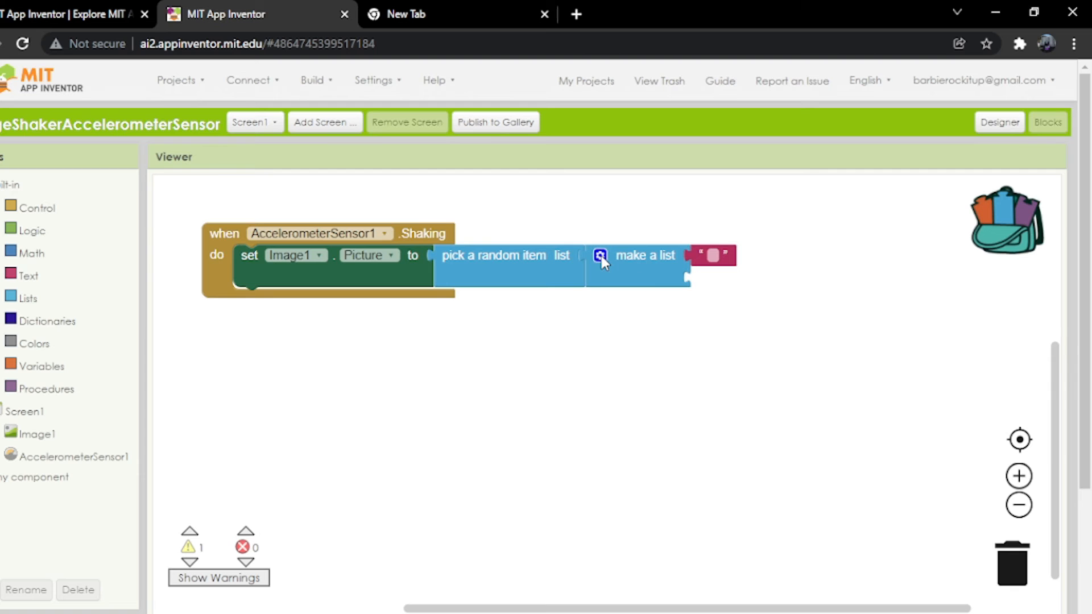
pyautogui.click(601, 254)
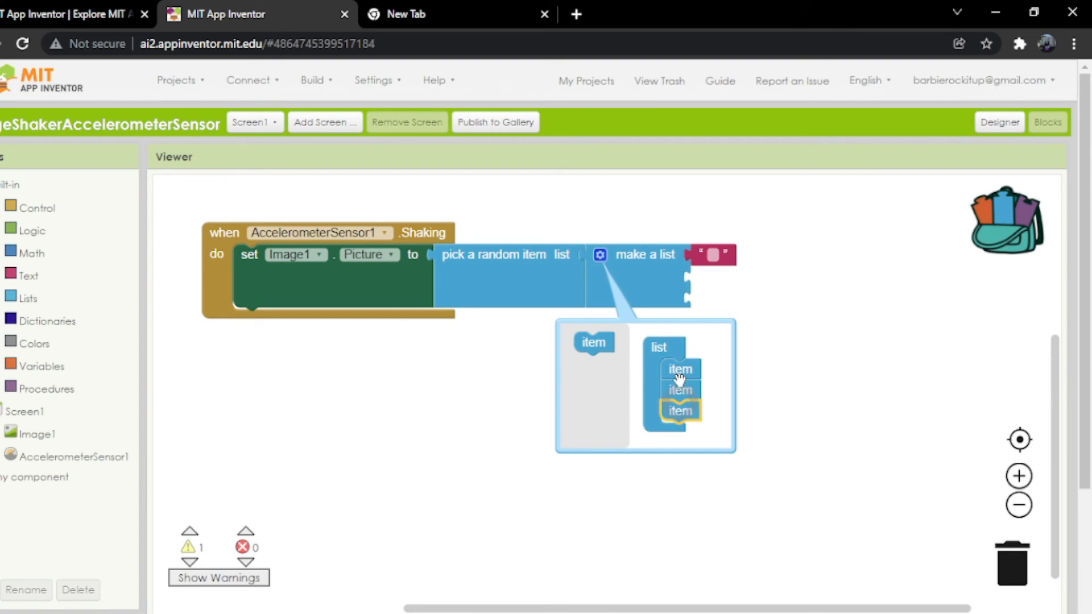
pyautogui.moveTo(707, 319)
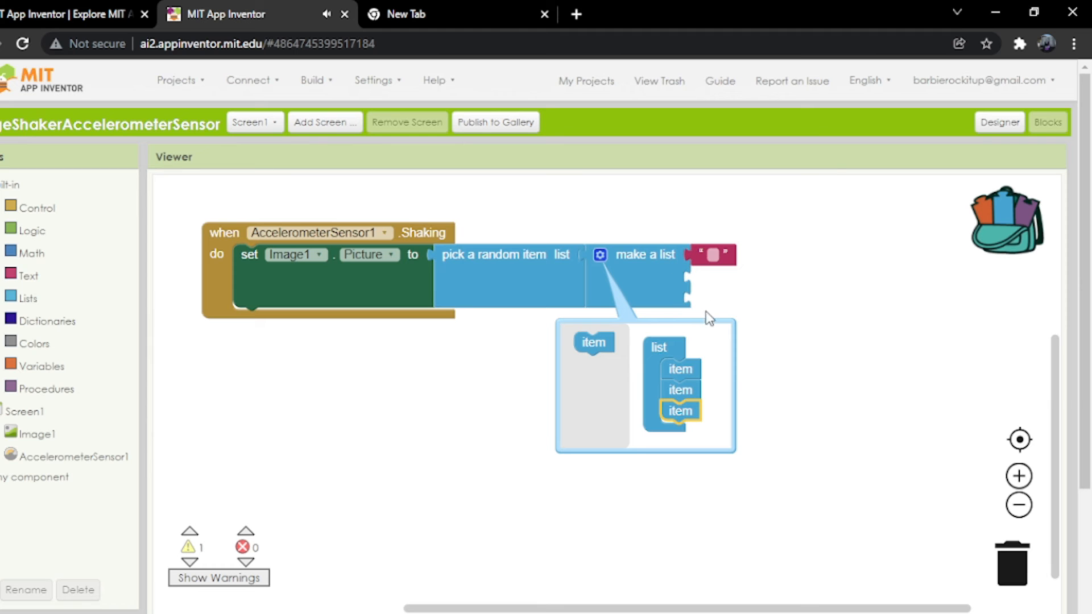
pyautogui.moveTo(666, 258)
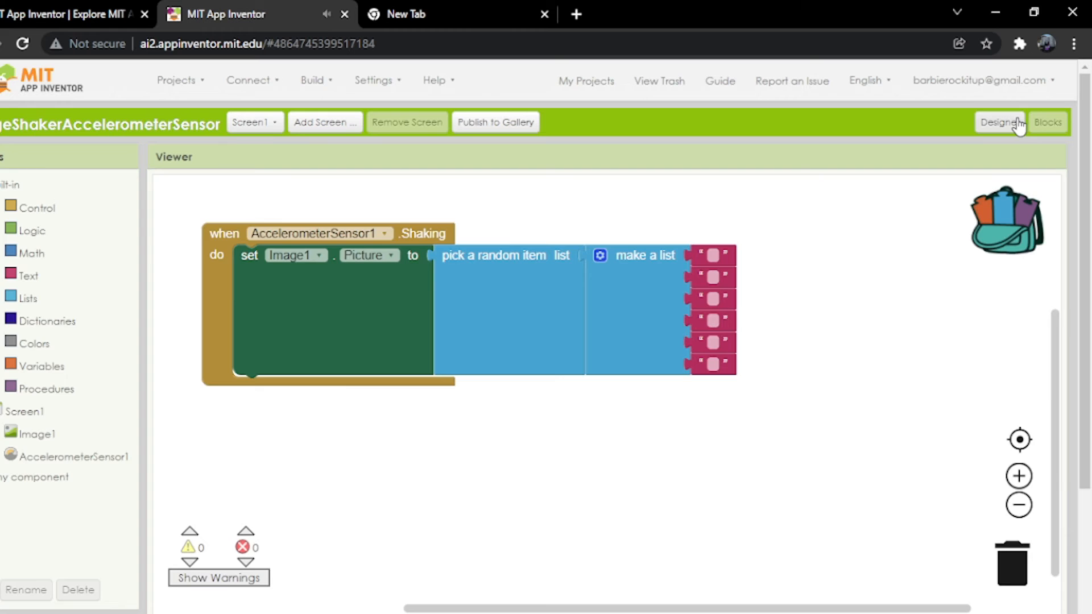
# Check media names, then enter 1.jpg, 2.jpg, 3.jfif, 4.jpg, 5.jpg, 6.jpg into the text blocks
pyautogui.click(998, 121)
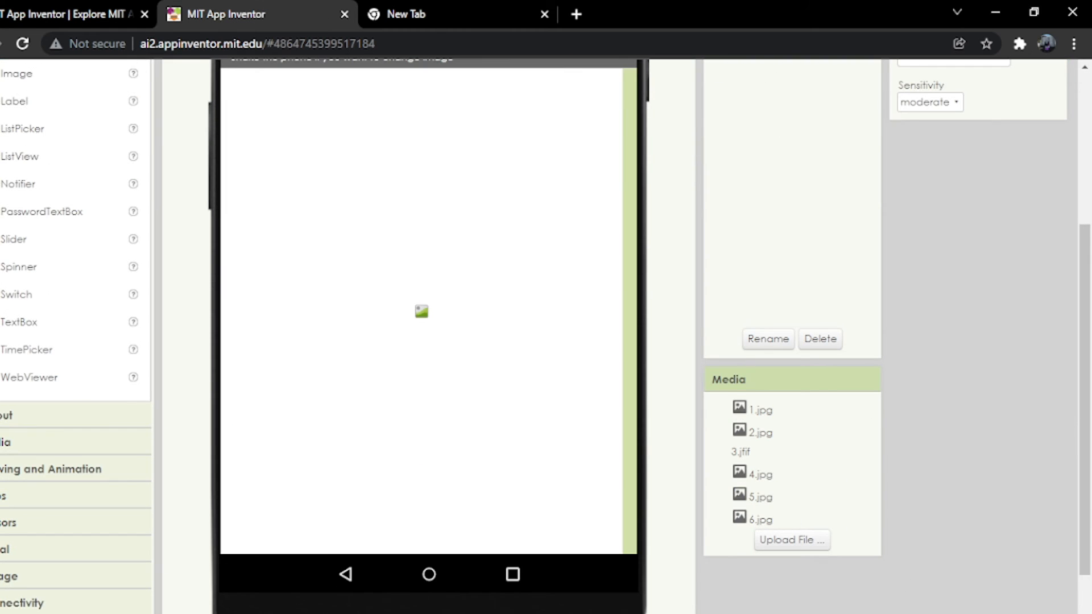
pyautogui.scroll(3)
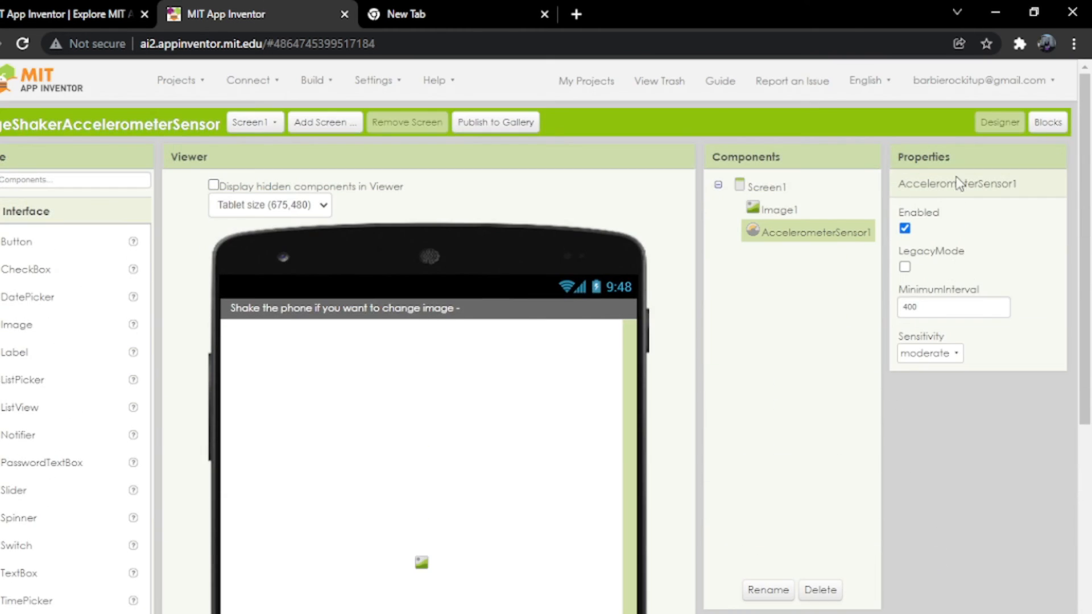
pyautogui.click(1047, 122)
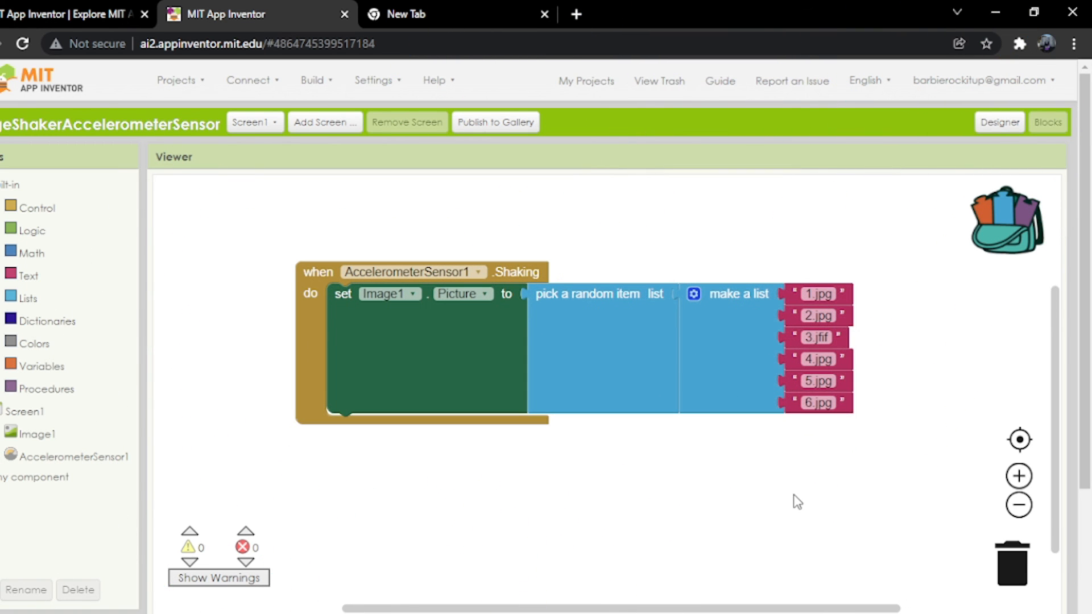
pyautogui.moveTo(1034, 103)
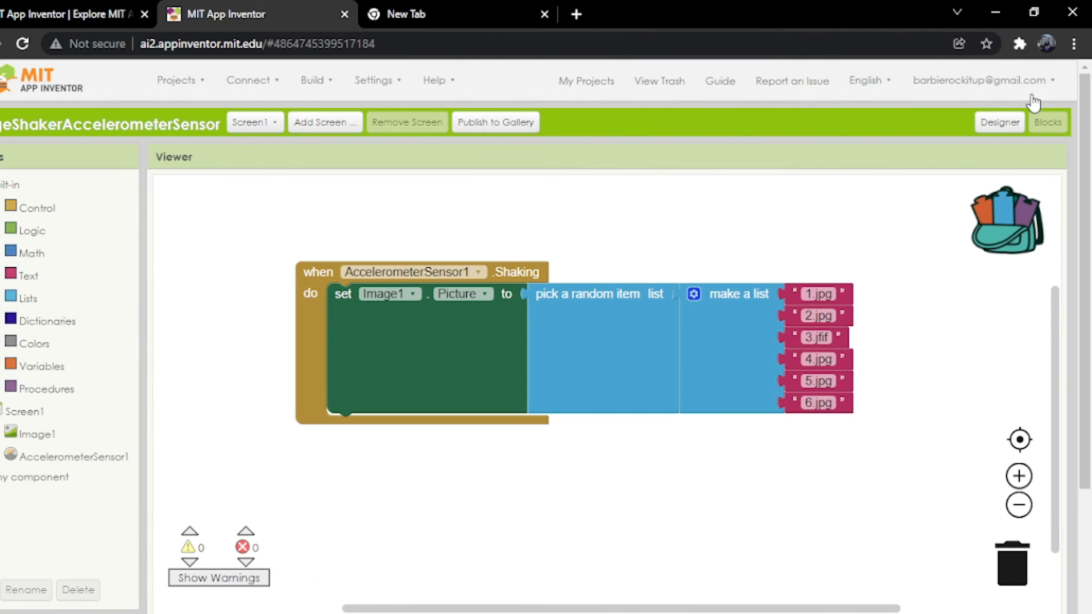
# Select Image1 in the Designer, showing its Picture property still set to None
pyautogui.click(998, 122)
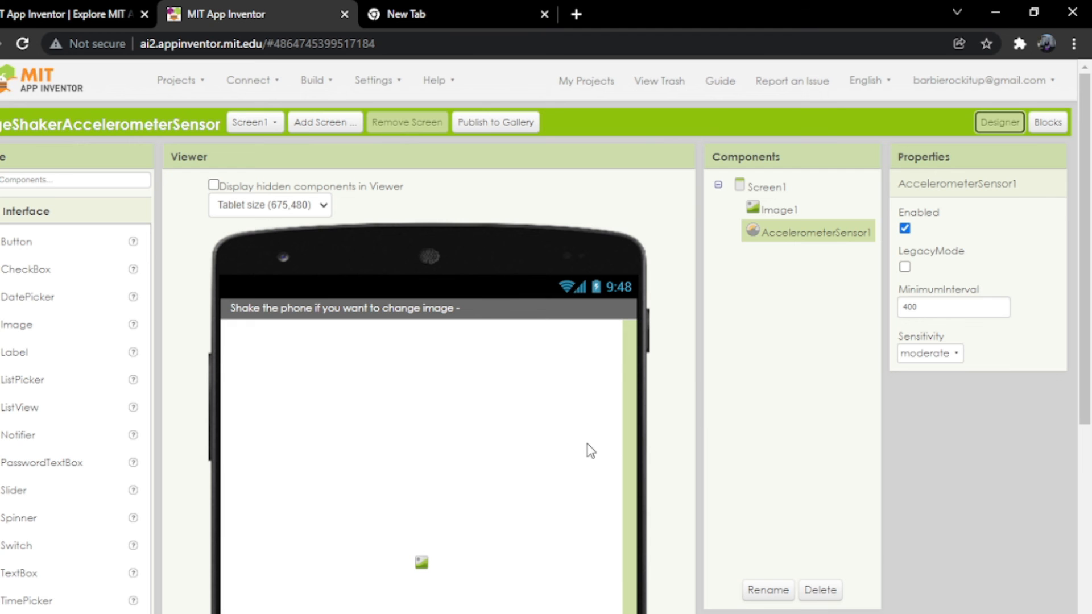
pyautogui.click(777, 208)
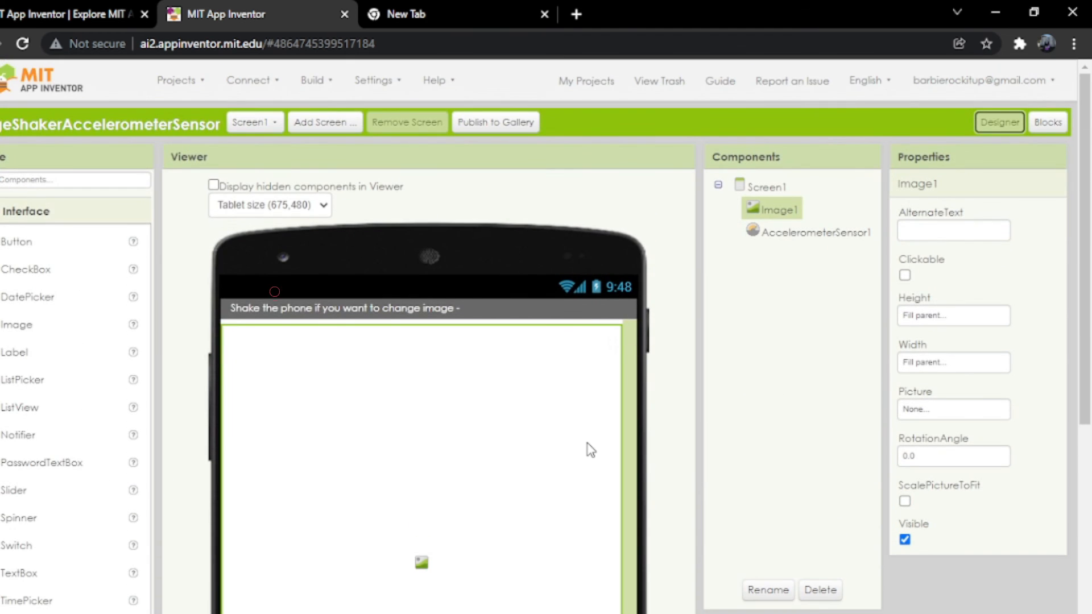